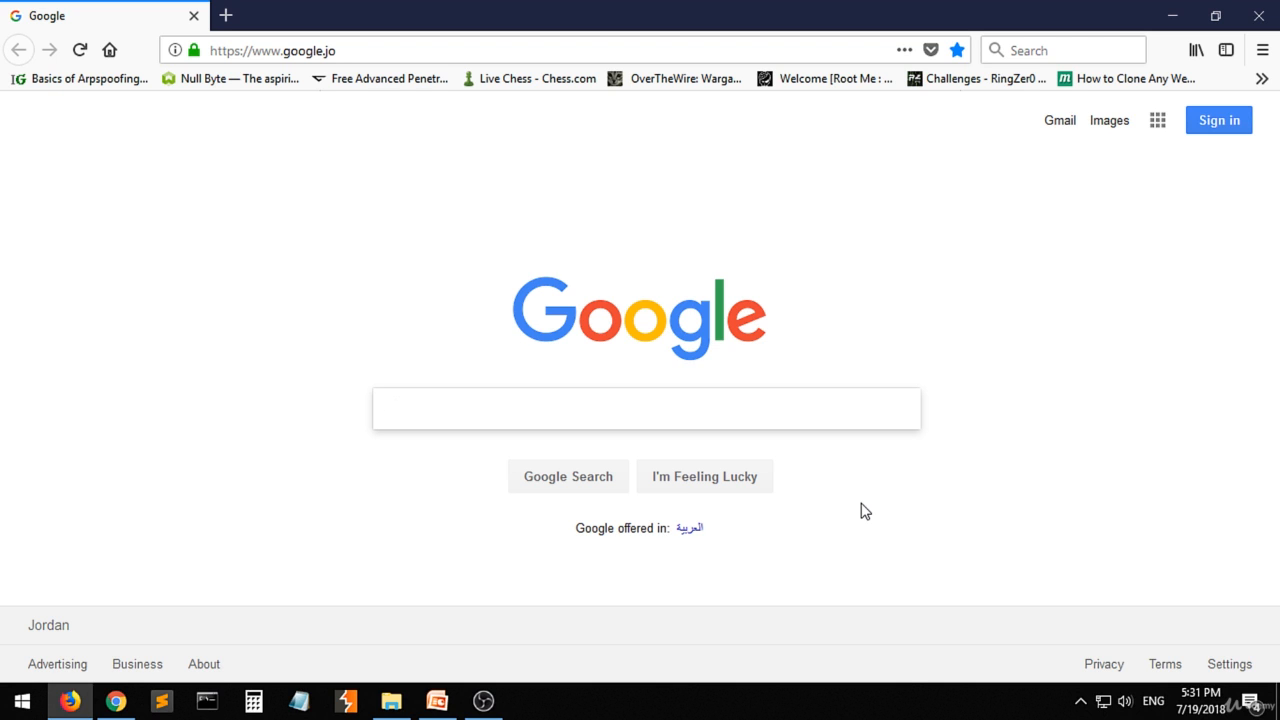
- Search Google for 'autodesk' using the suggested query
text(autode)
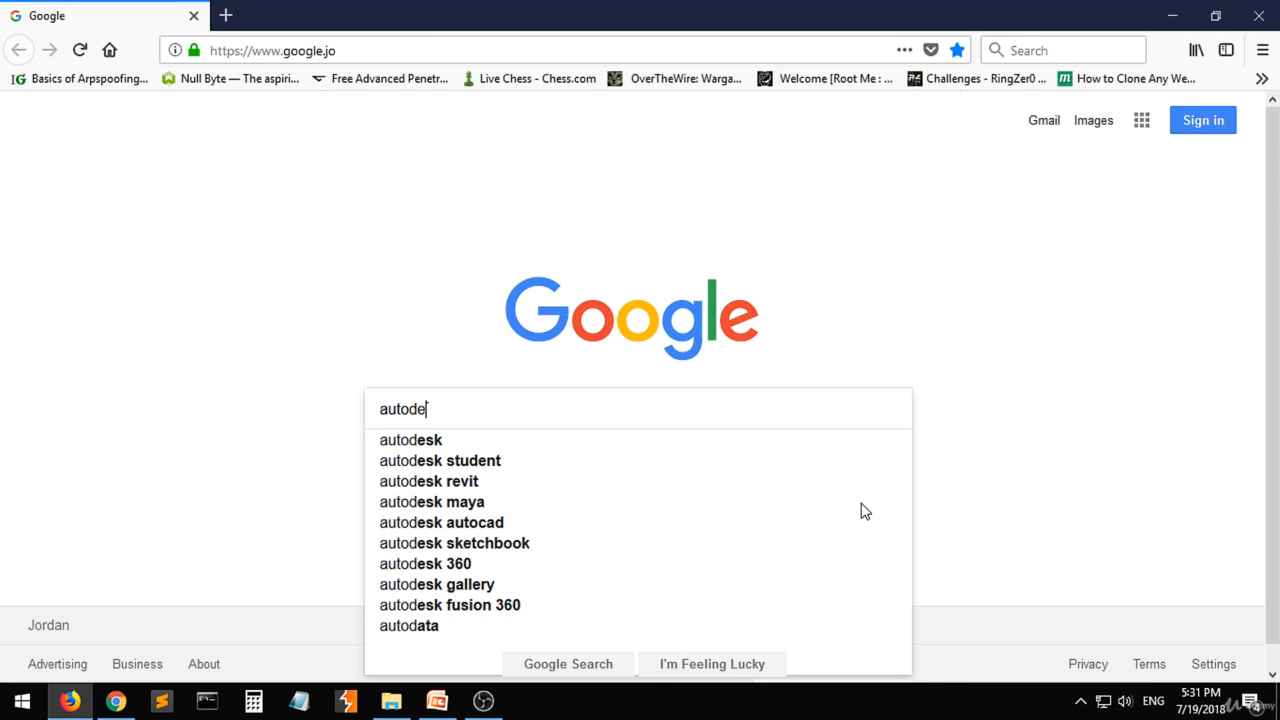
click(410, 440)
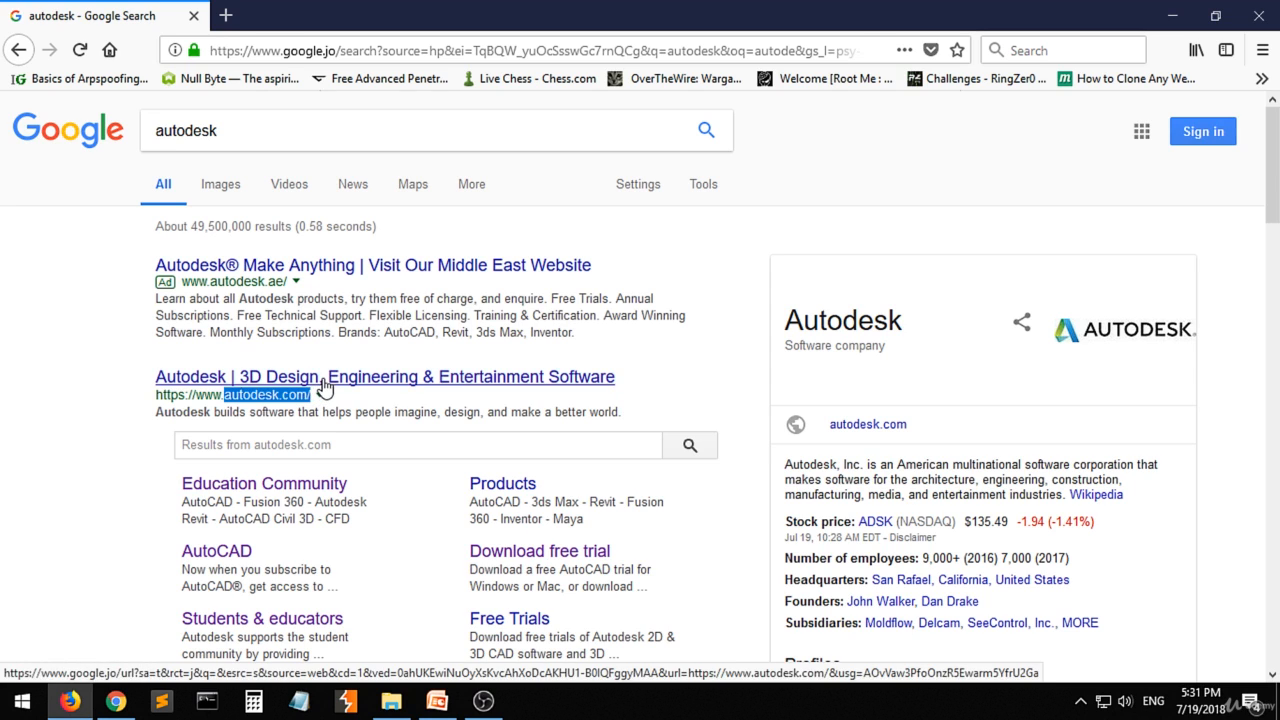
- Go to Autodesk's official site from the search results
click(384, 376)
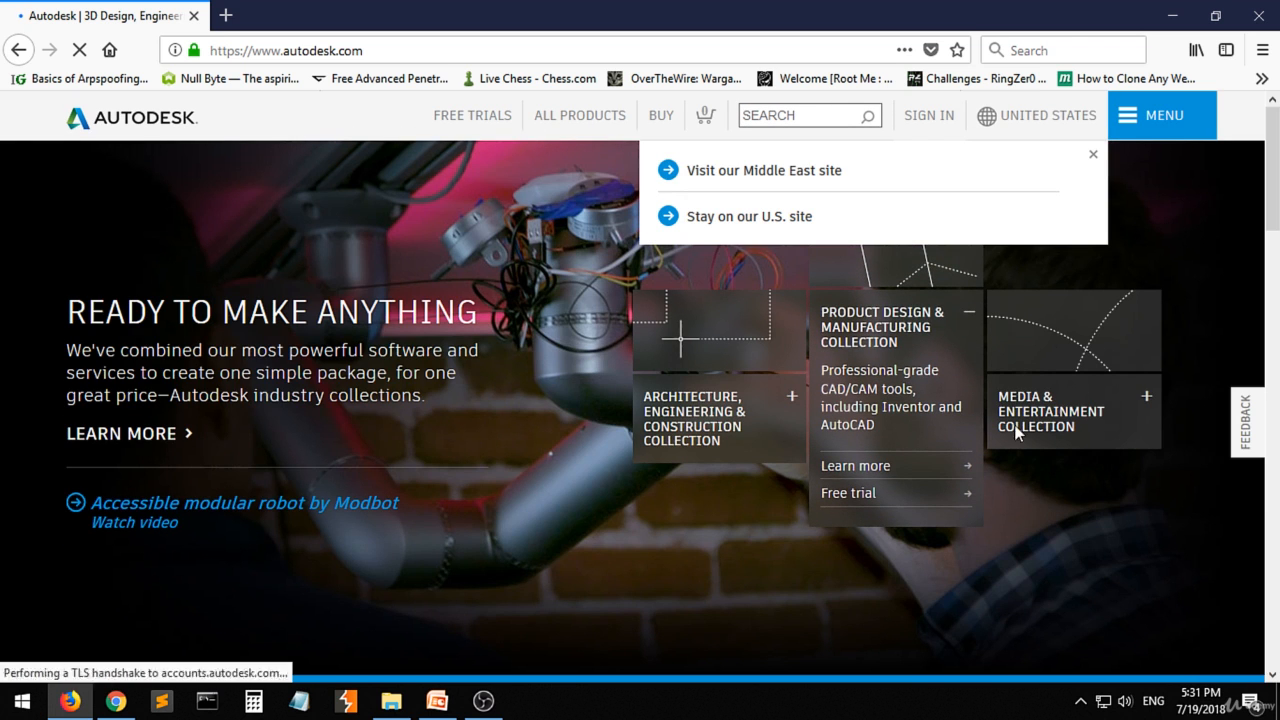
mouse_move(258, 458)
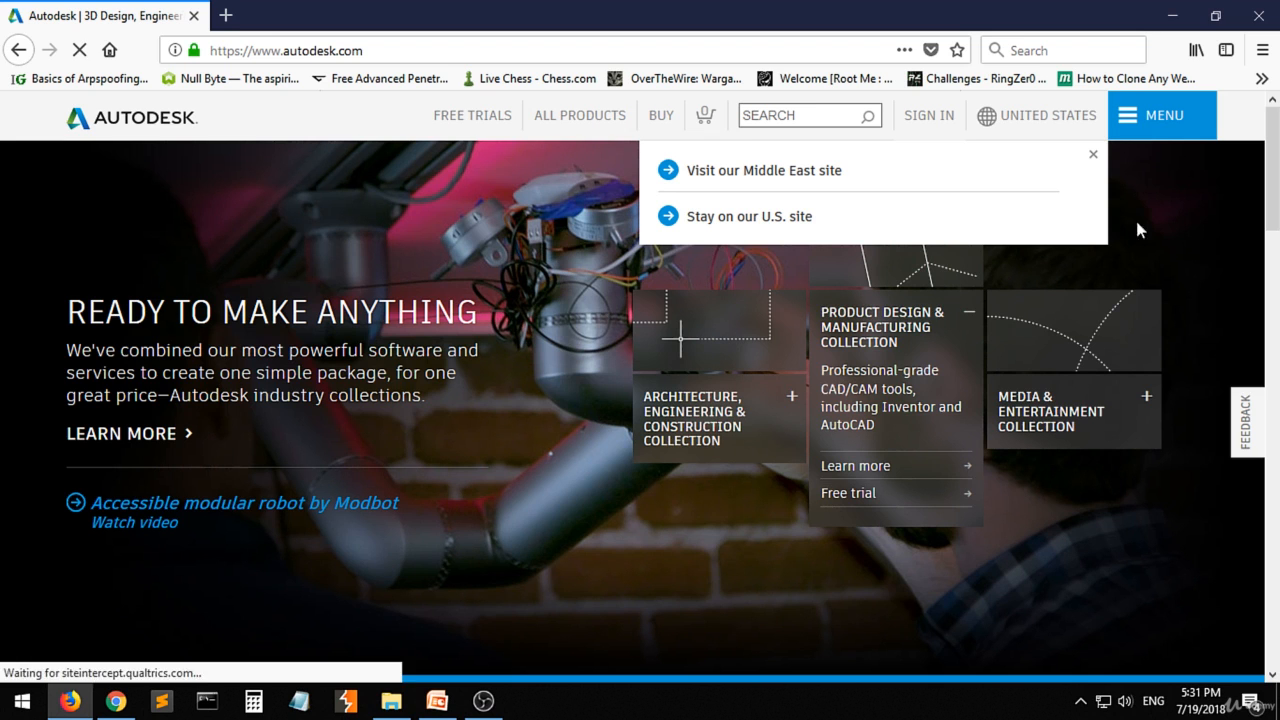
- Navigate via the site menu to the Students and Educators section
click(1162, 114)
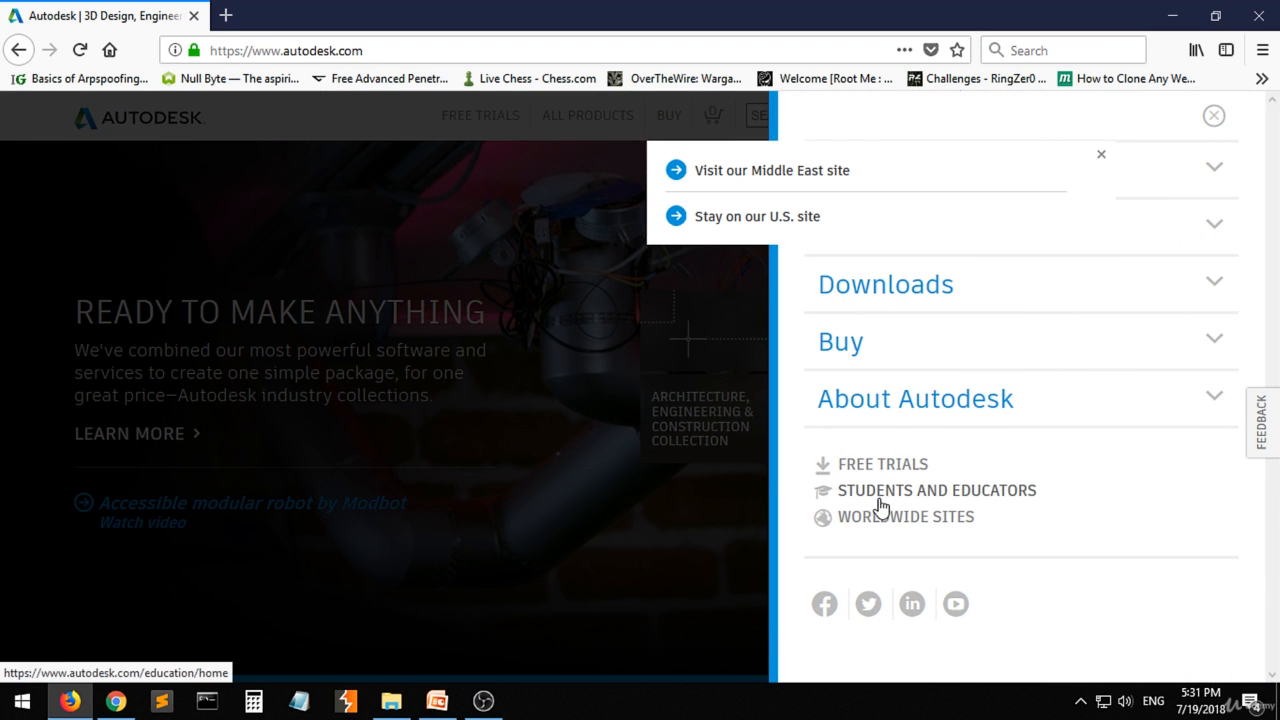
click(936, 490)
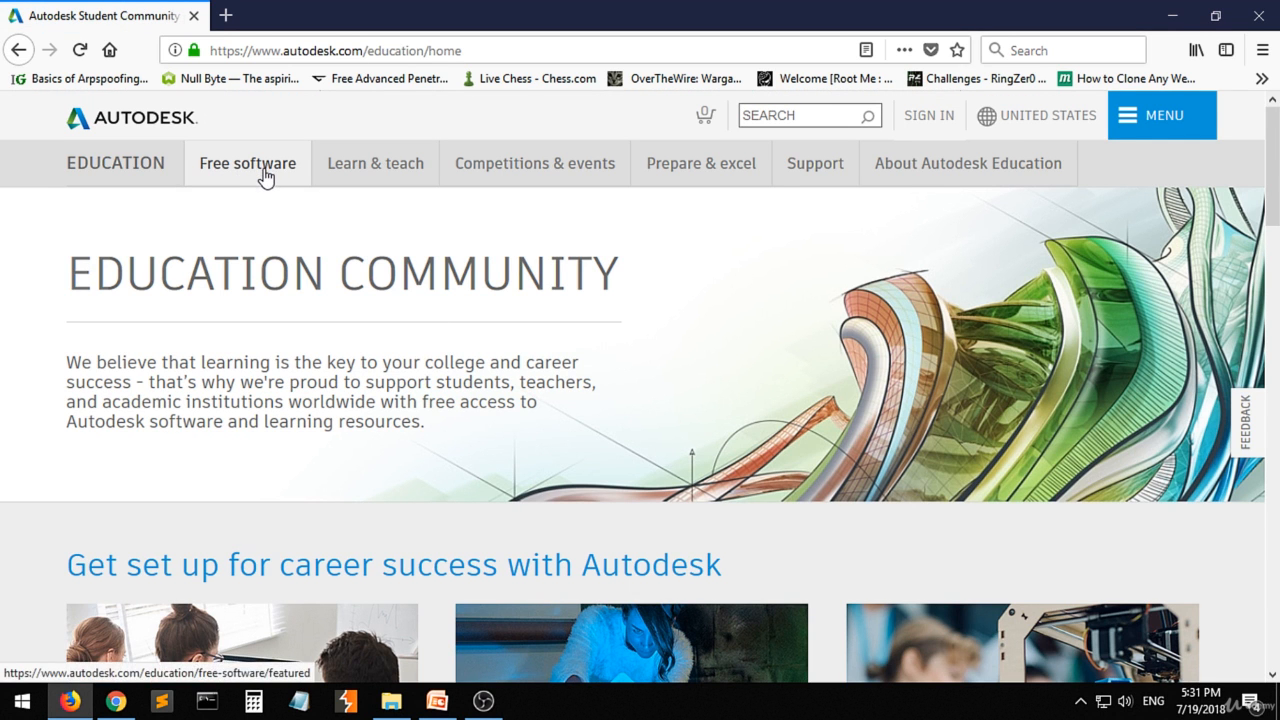
- From the Free software listing, go to the free AutoCAD education page
click(248, 164)
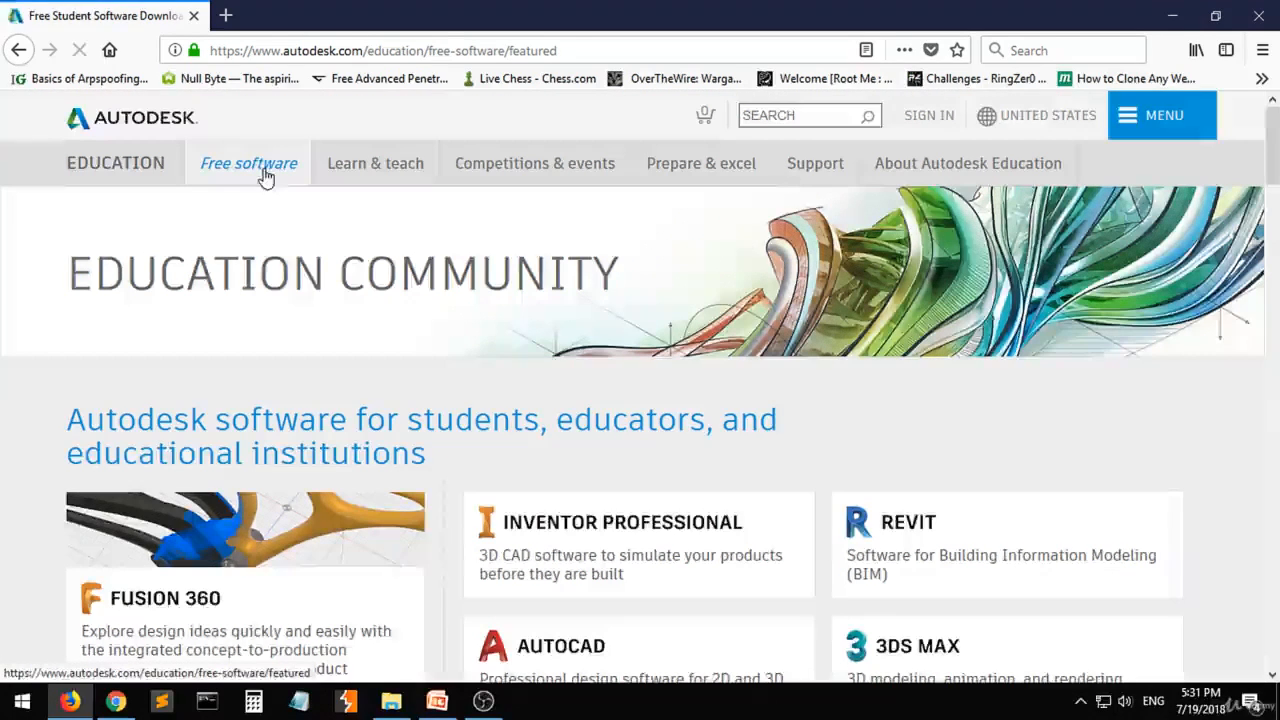
scroll(down, 3)
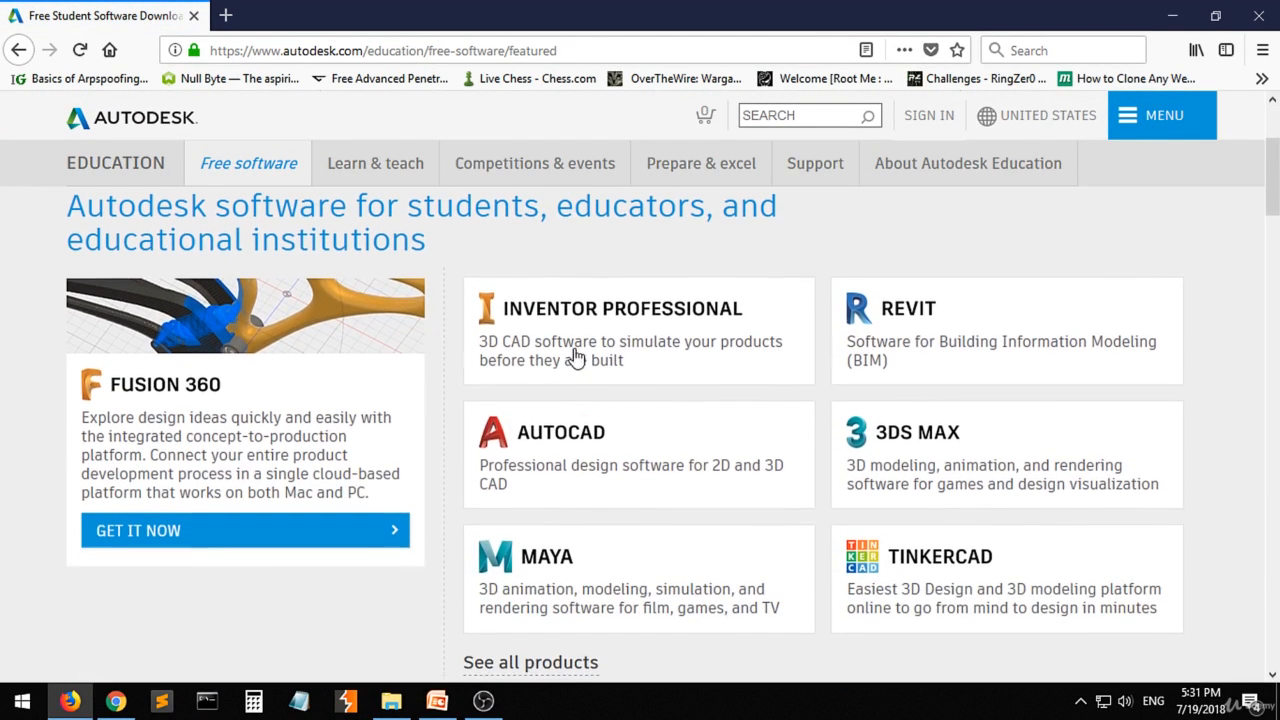
click(560, 432)
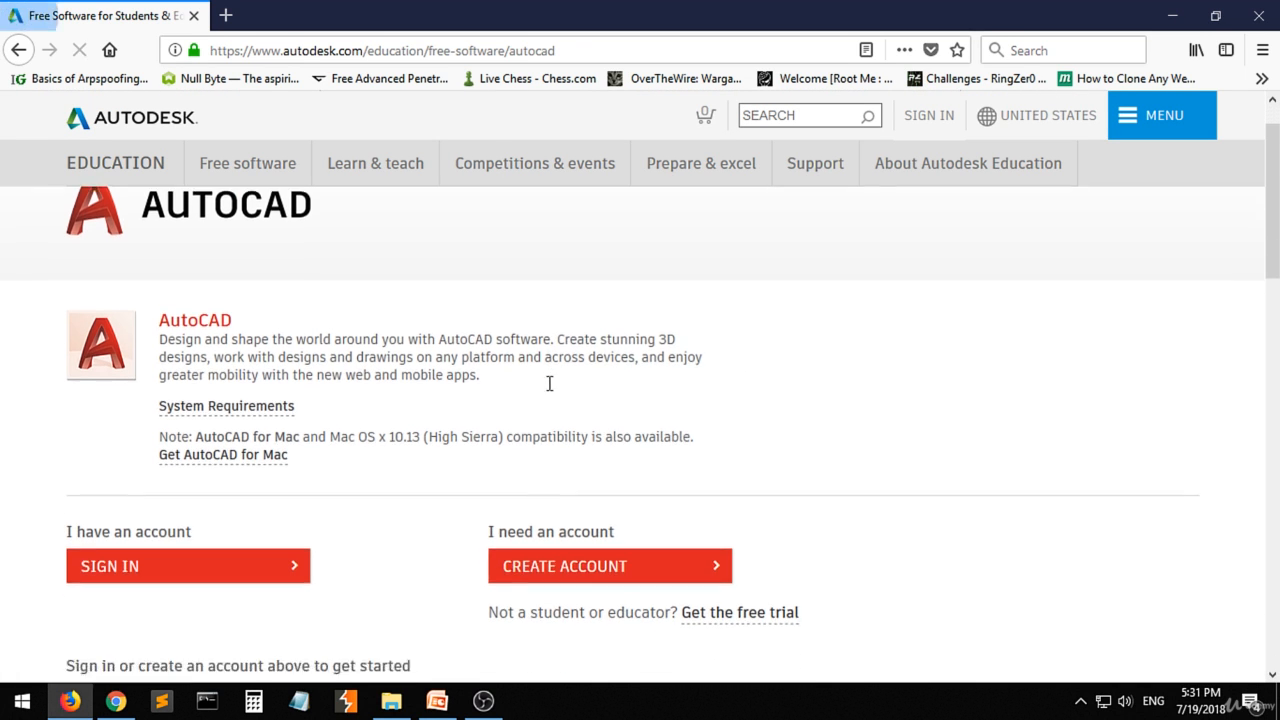
scroll(down, 3)
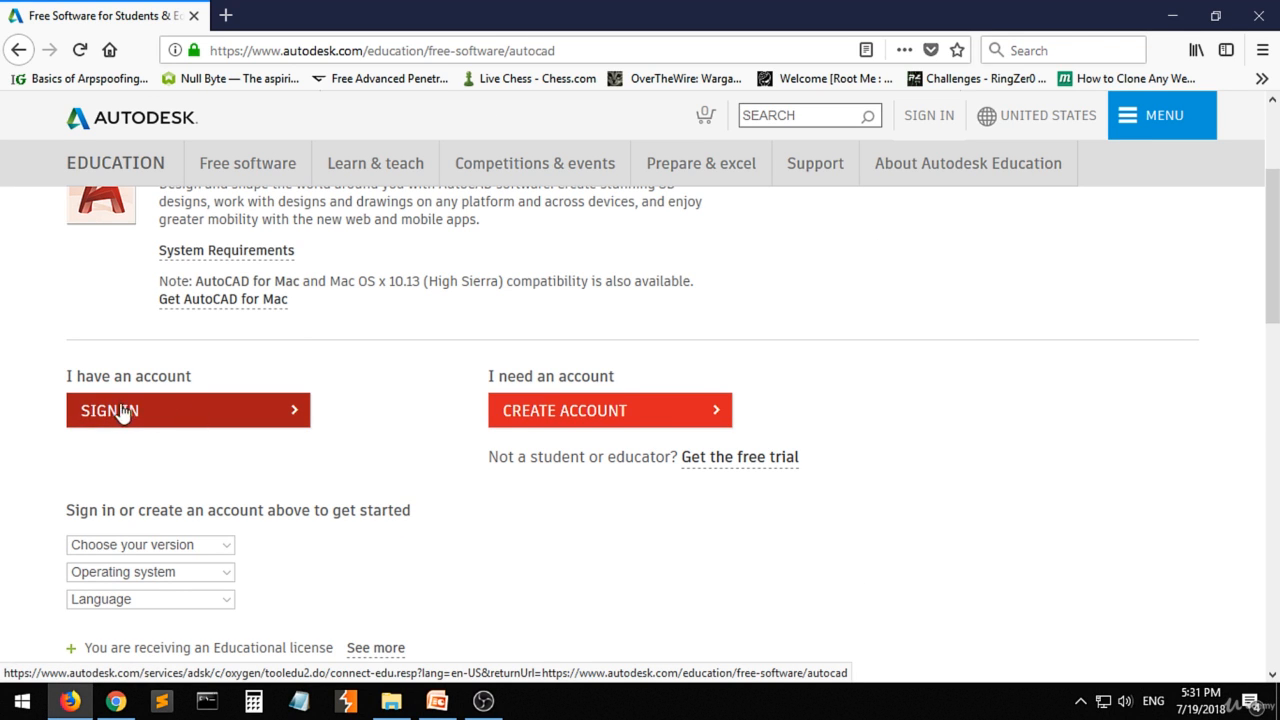
scroll(down, 3)
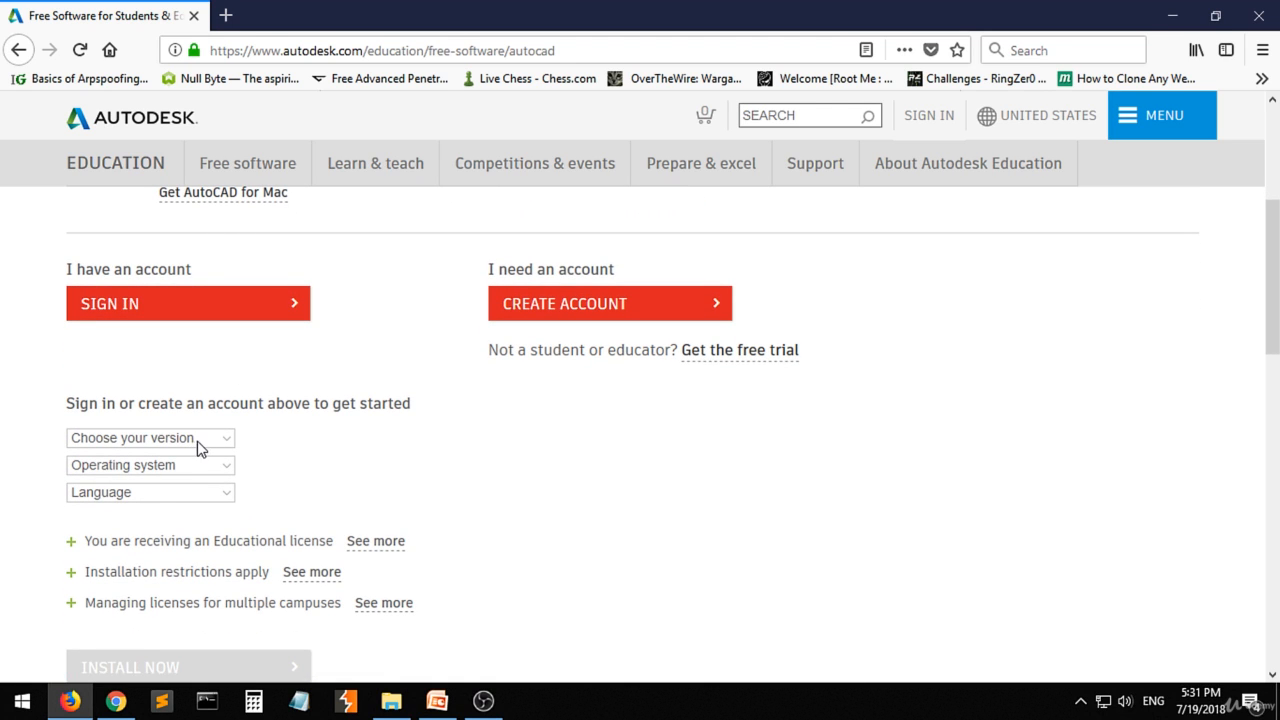
mouse_move(180, 488)
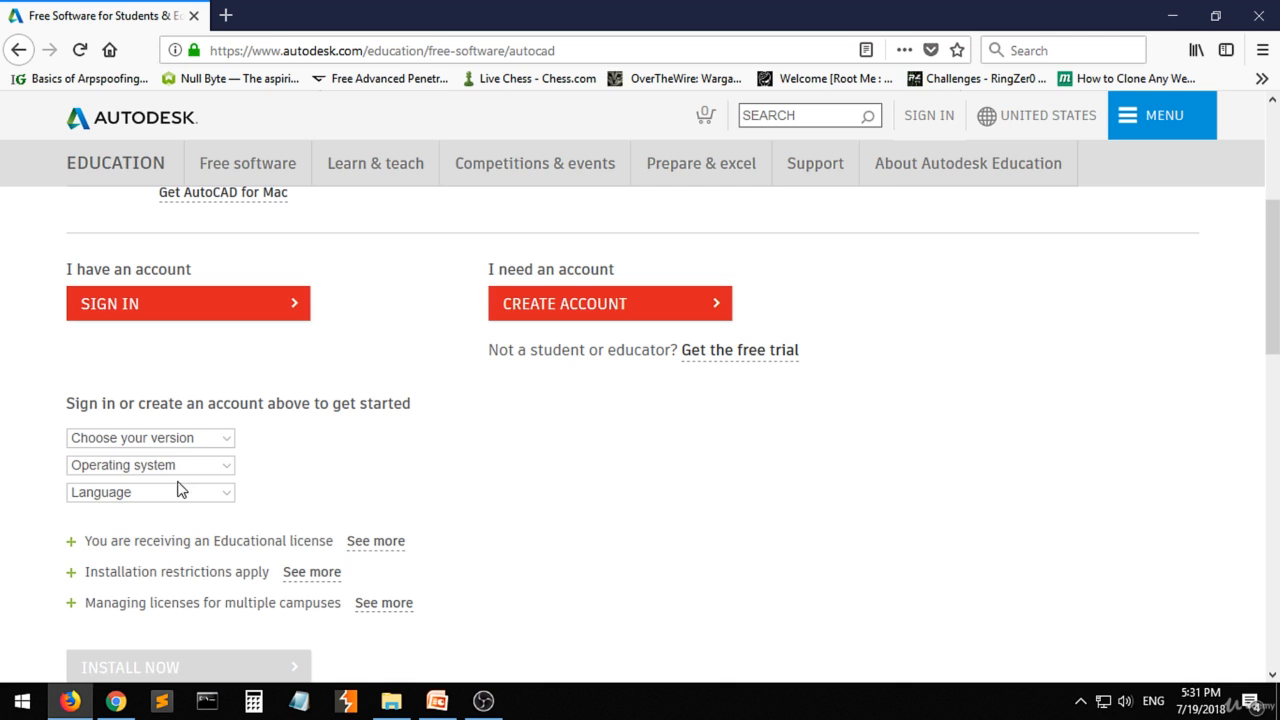
scroll(down, 3)
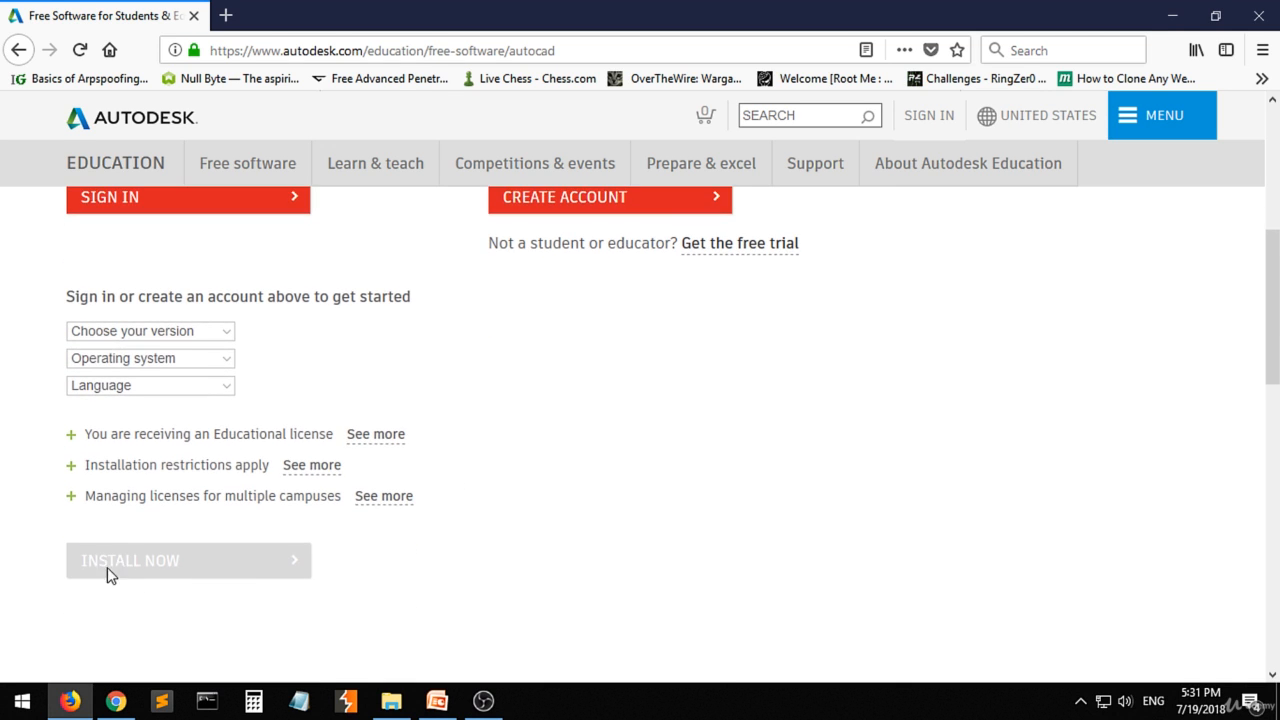
mouse_move(164, 238)
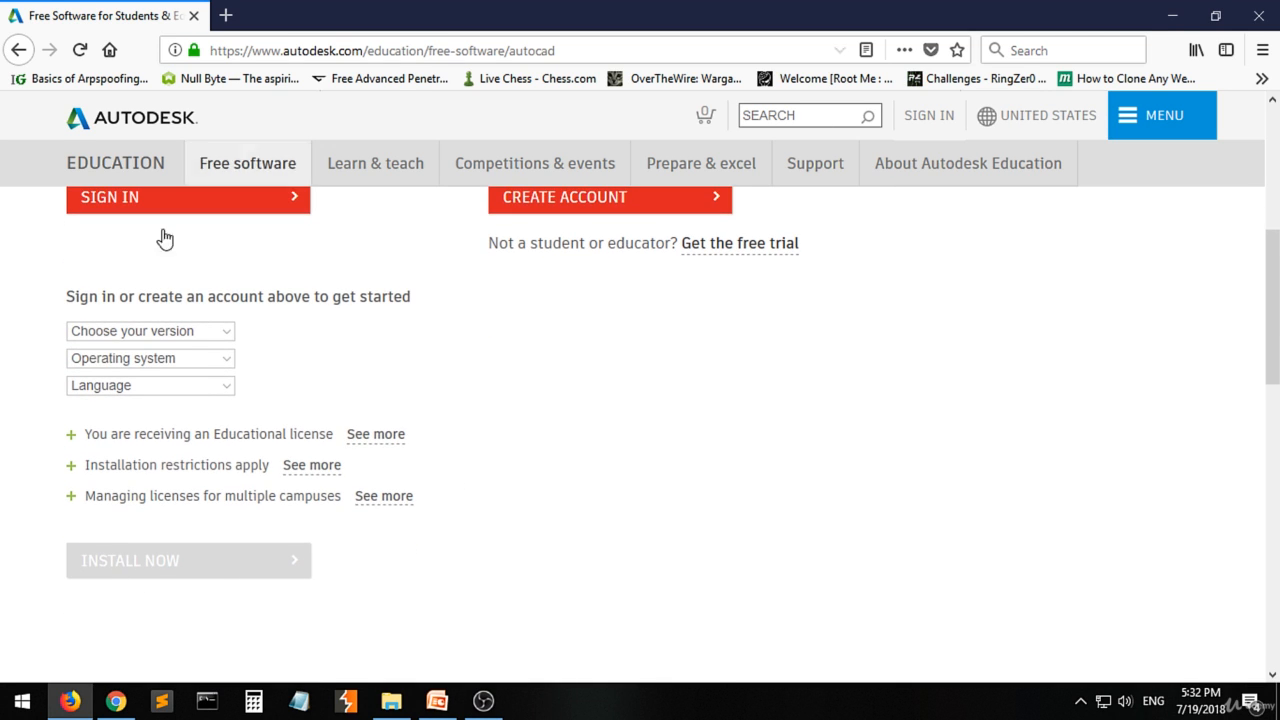
mouse_move(604, 512)
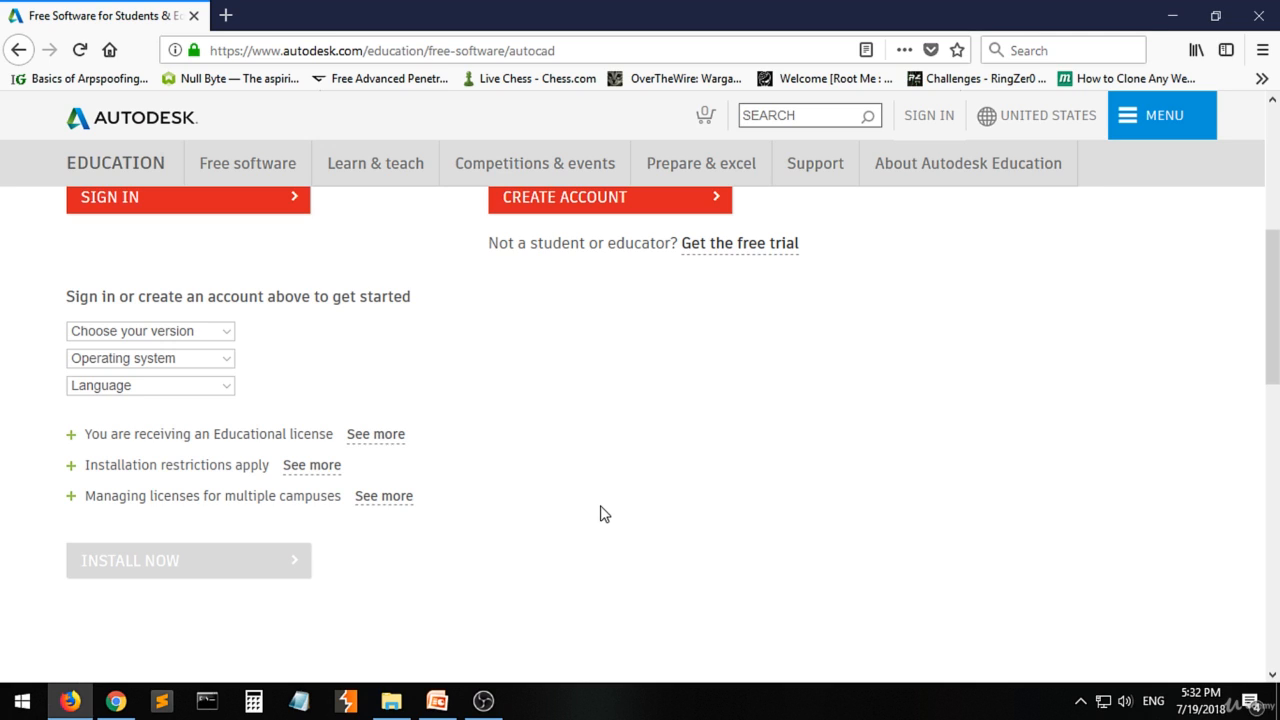